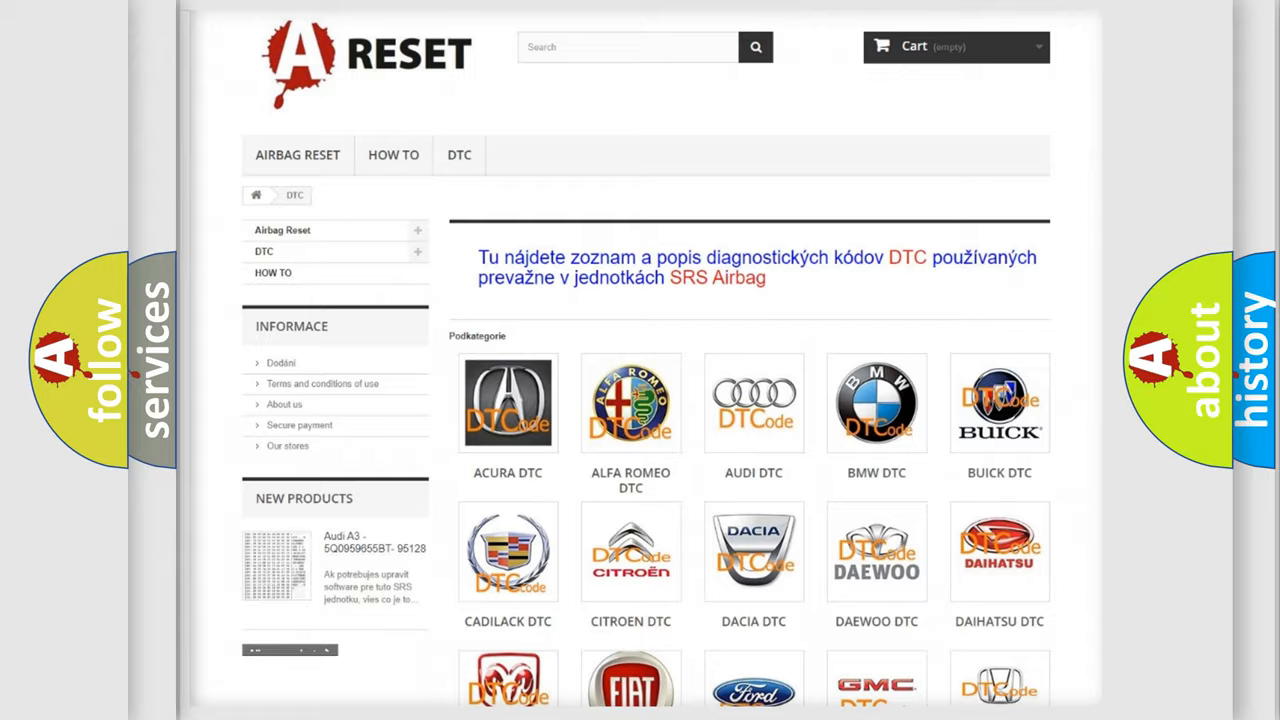
Step: Open the Dodge DTC listing from the category grid and scroll through its diagnostic trouble codes
scroll(down, 3)
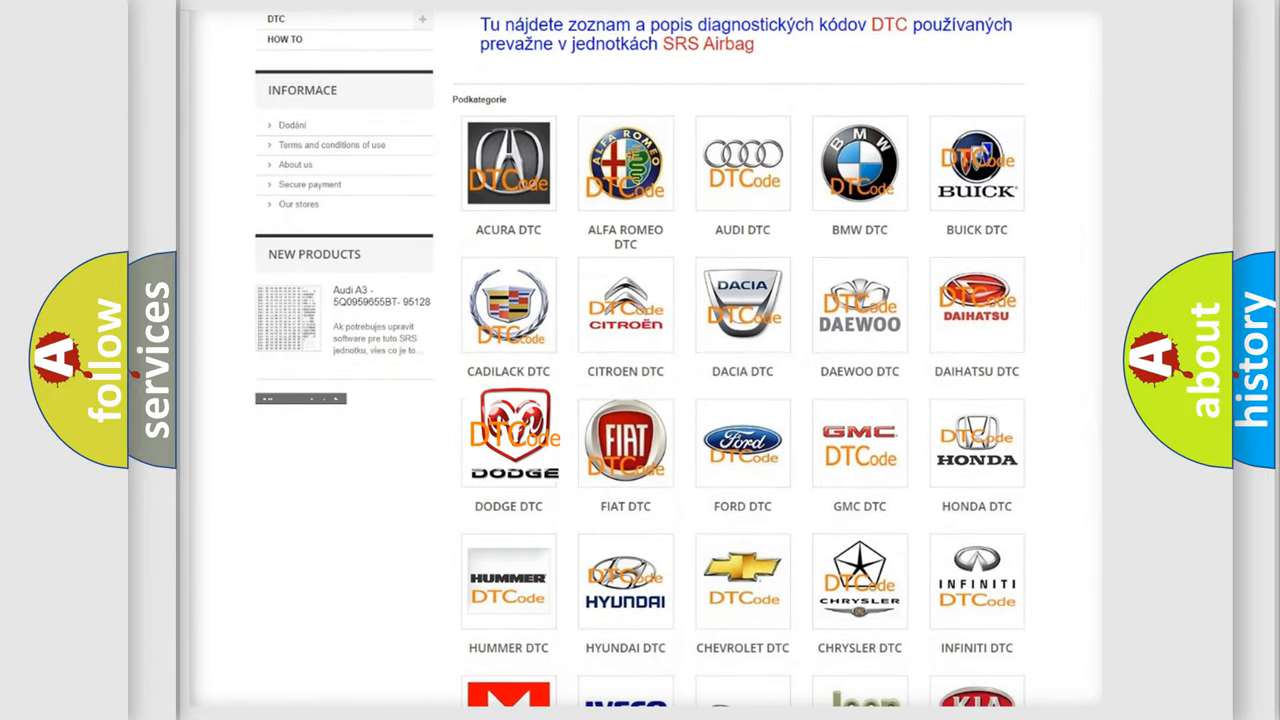
click(508, 442)
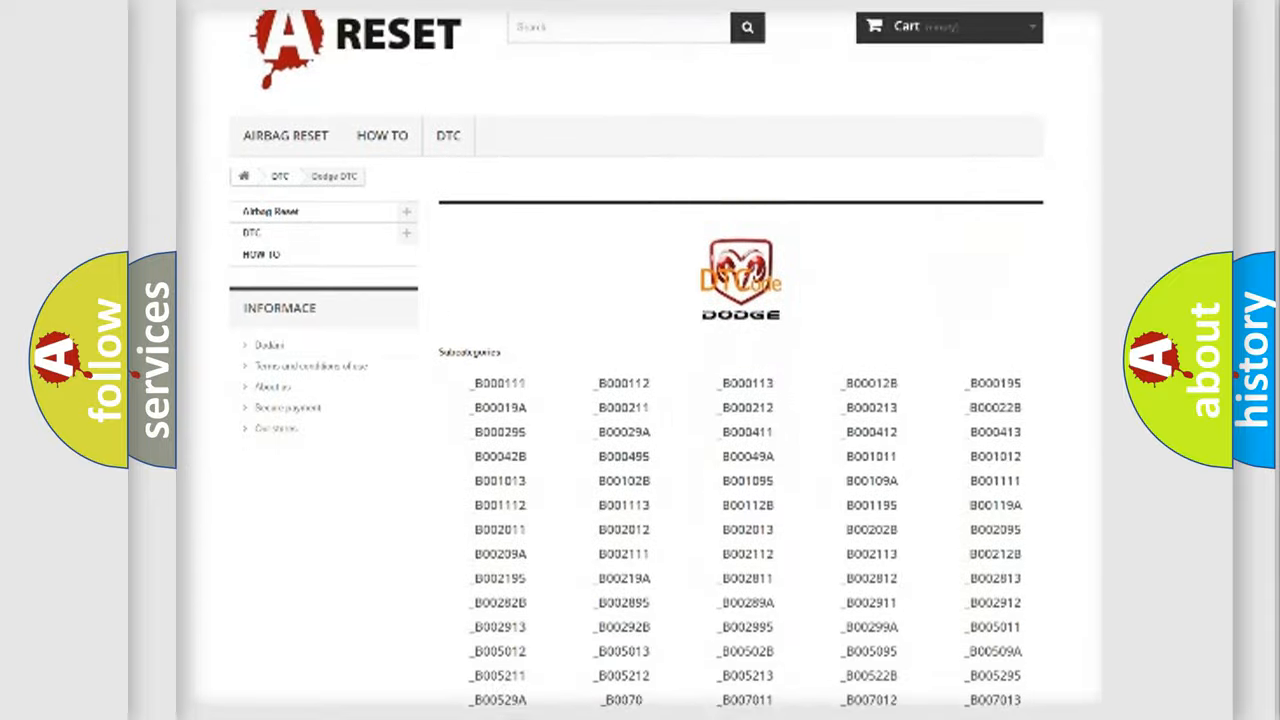
scroll(down, 3)
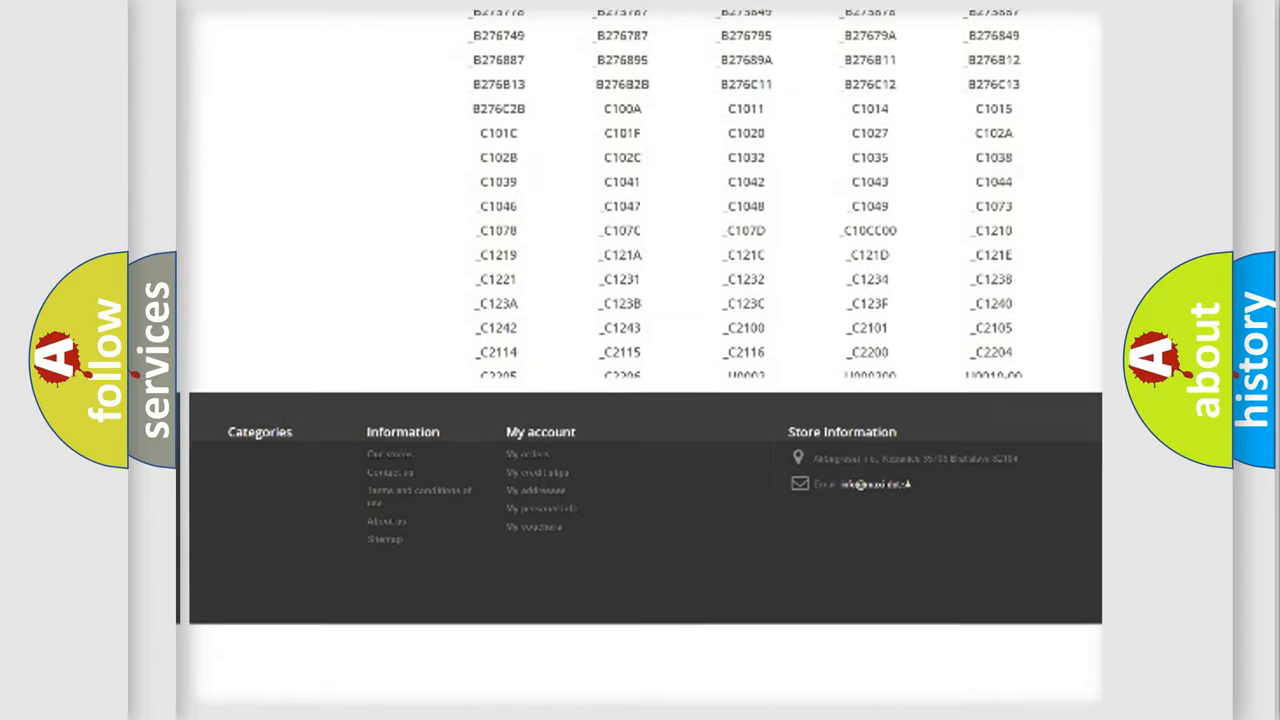
scroll(down, 3)
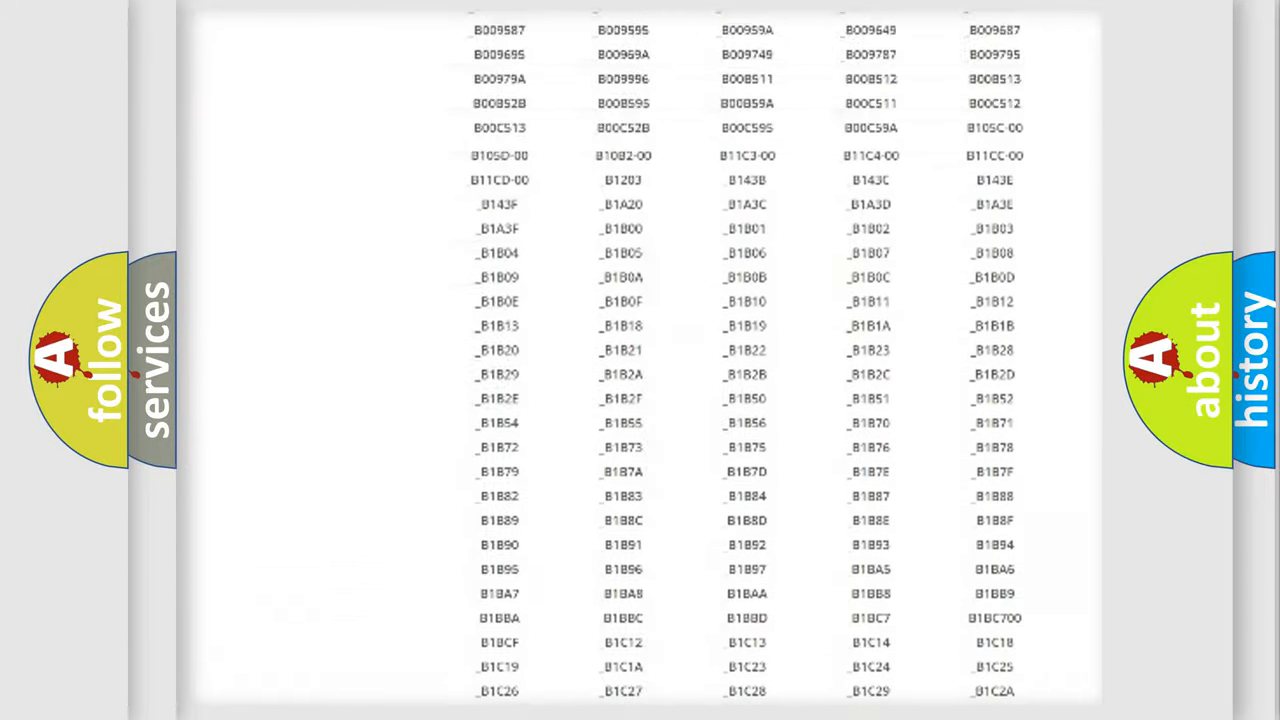